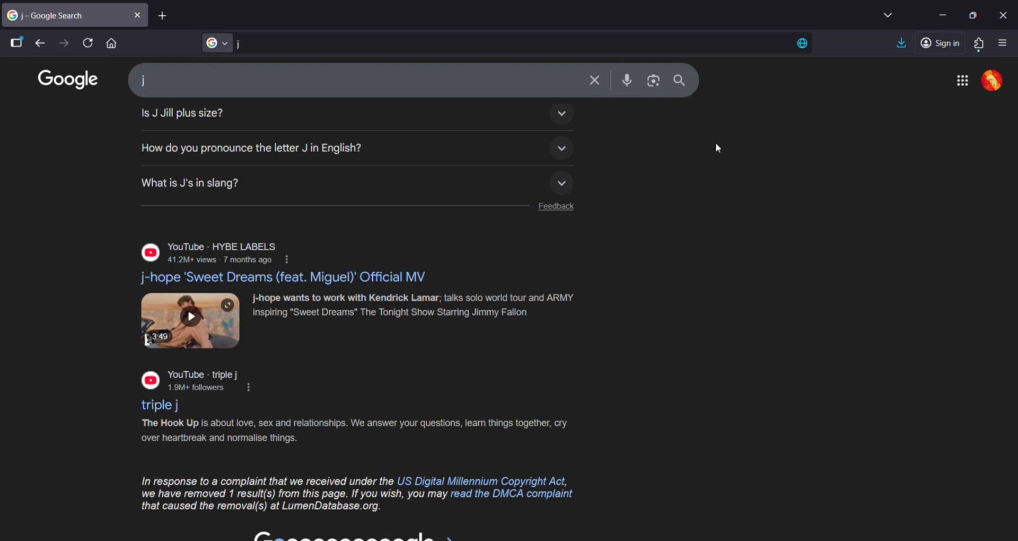
{"action": "mouse_move", "coordinate": [734, 181]}
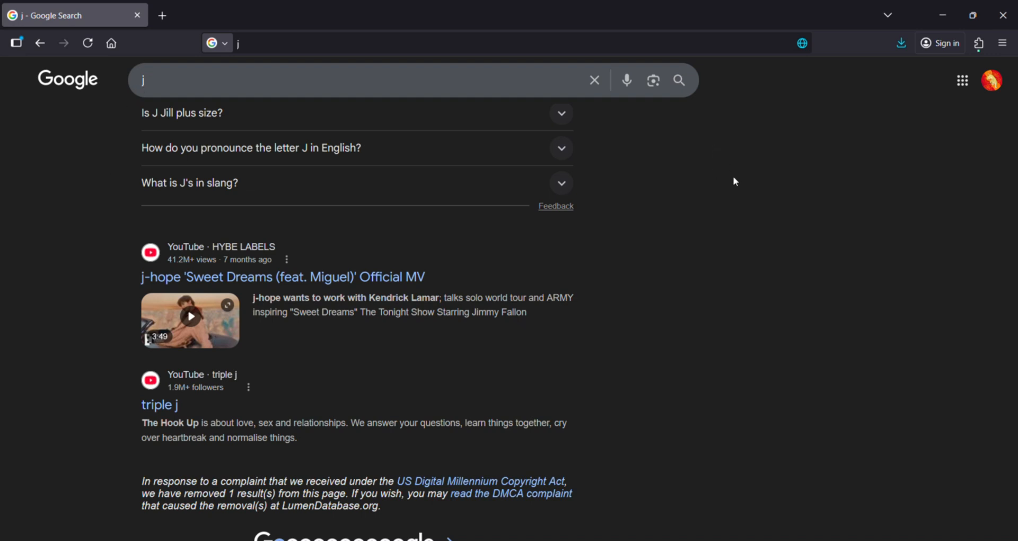
{"action": "mouse_move", "coordinate": [605, 279]}
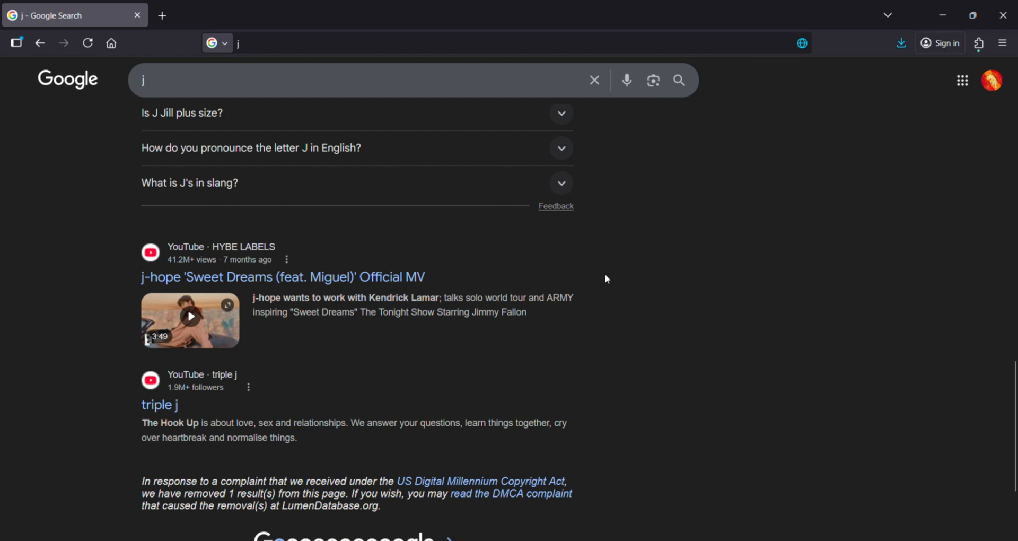
{"action": "mouse_move", "coordinate": [773, 271]}
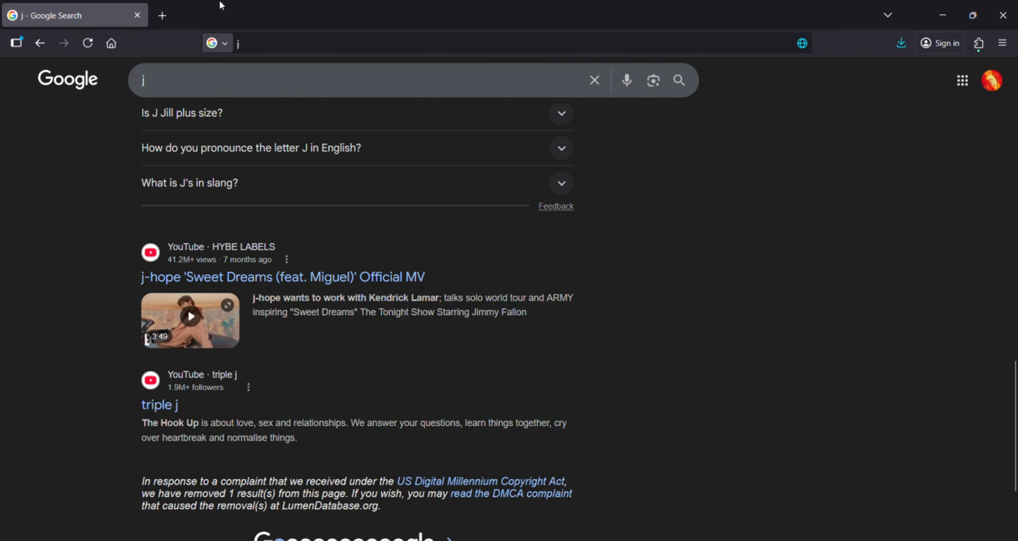
Search Google for 'flydigi software' in a new Firefox tab
{"action": "left_click", "coordinate": [163, 15]}
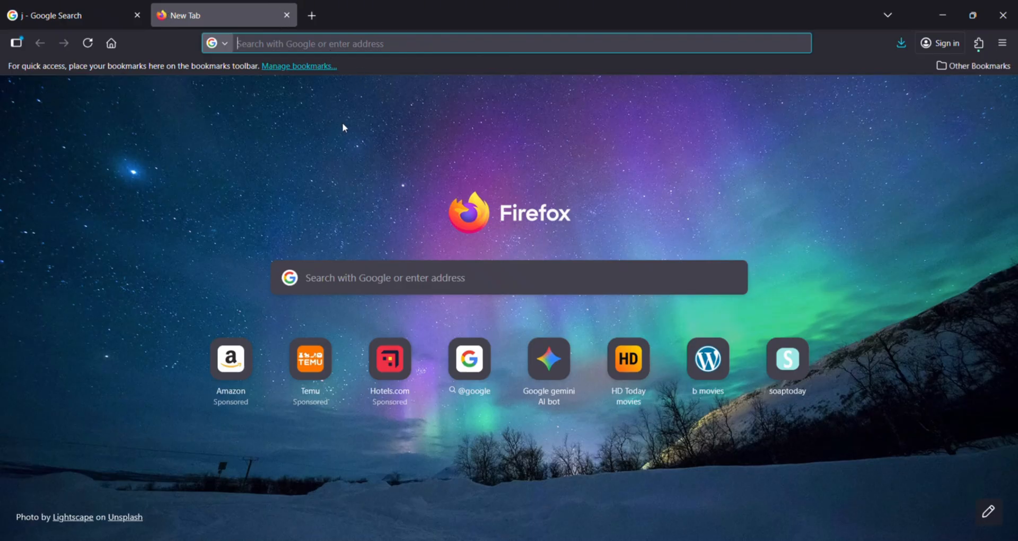
{"action": "type", "text": "flydigi software"}
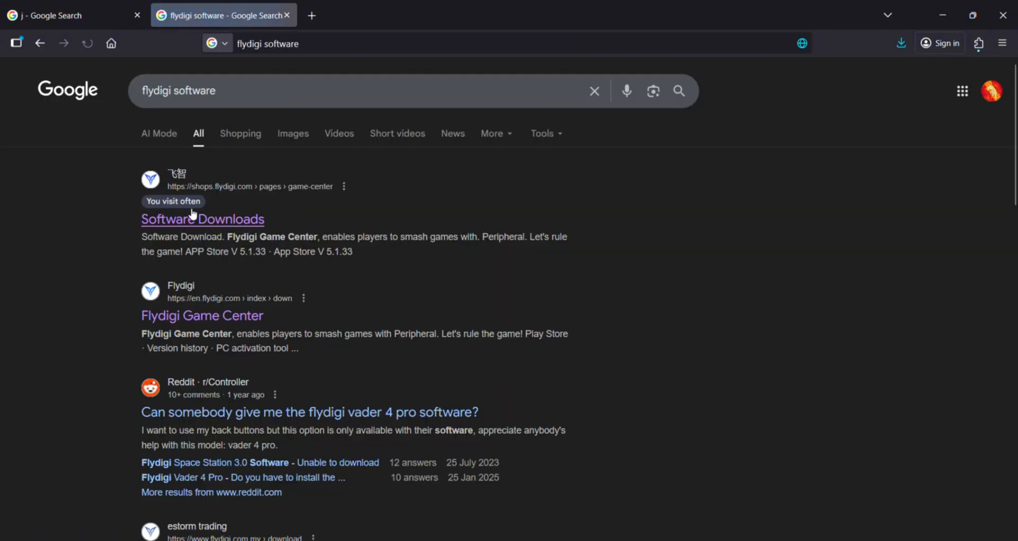
Open the Flydigi Software Download page and scroll to the Flydigi Space V 3.4.8.0 Windows download
{"action": "left_click", "coordinate": [203, 218]}
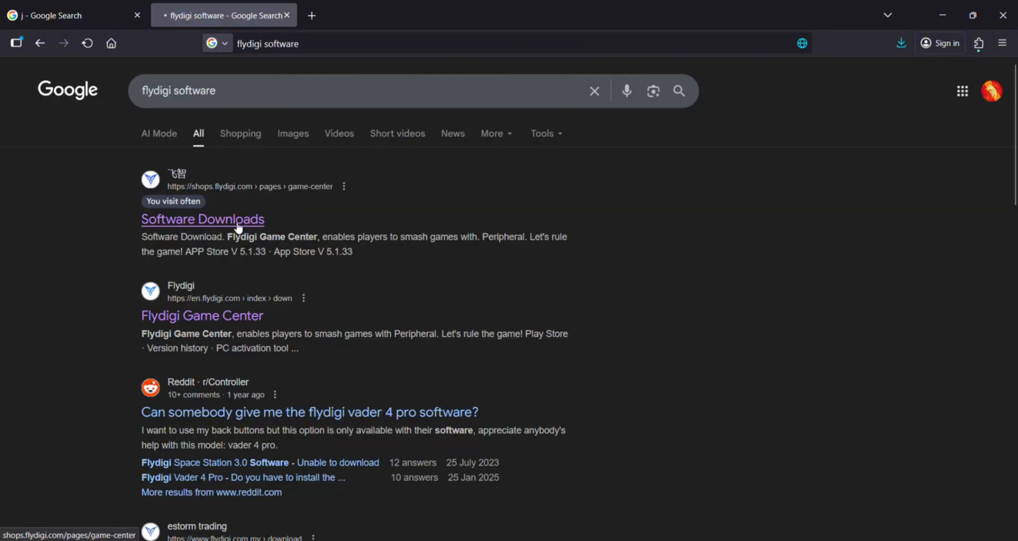
{"action": "left_click", "coordinate": [201, 218]}
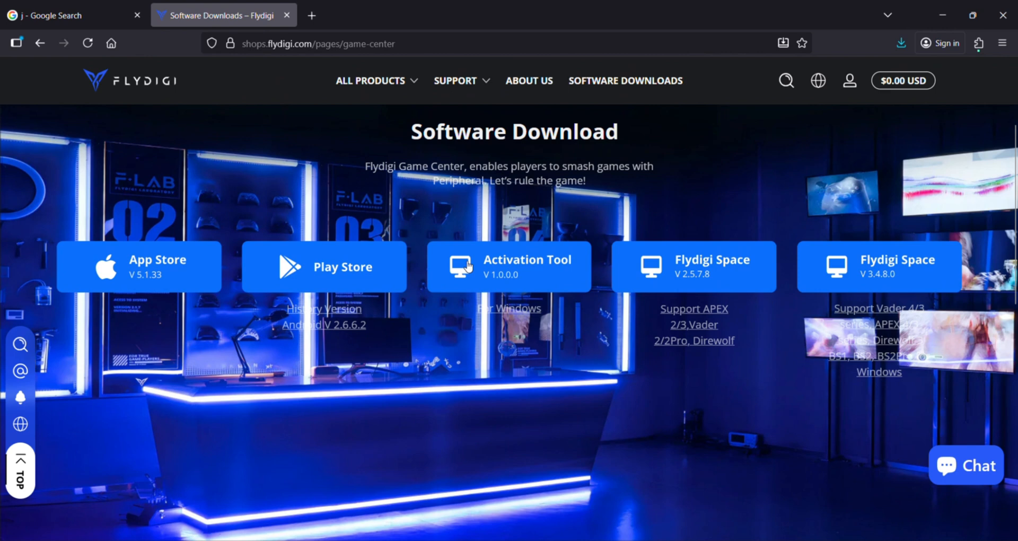
{"action": "mouse_move", "coordinate": [431, 267]}
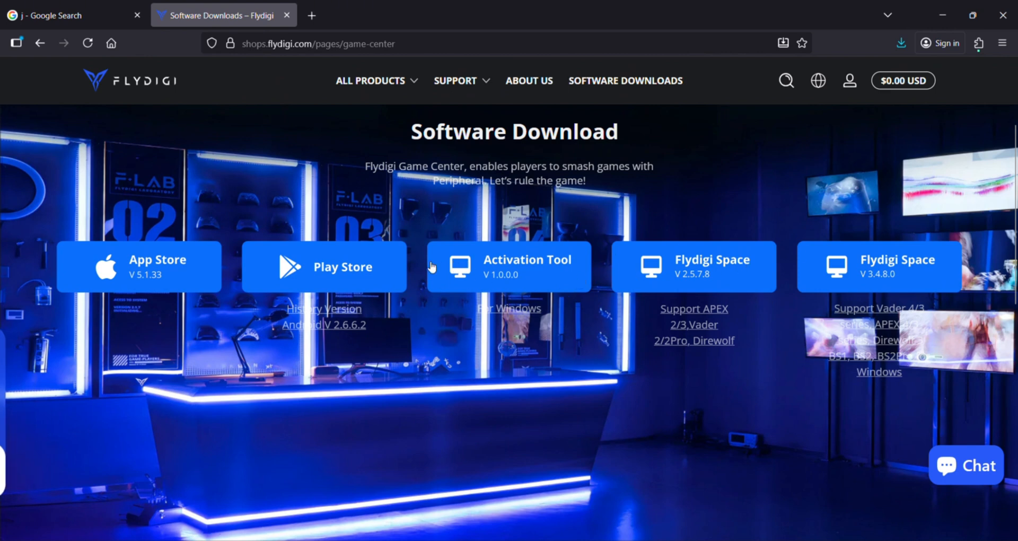
{"action": "mouse_move", "coordinate": [154, 284]}
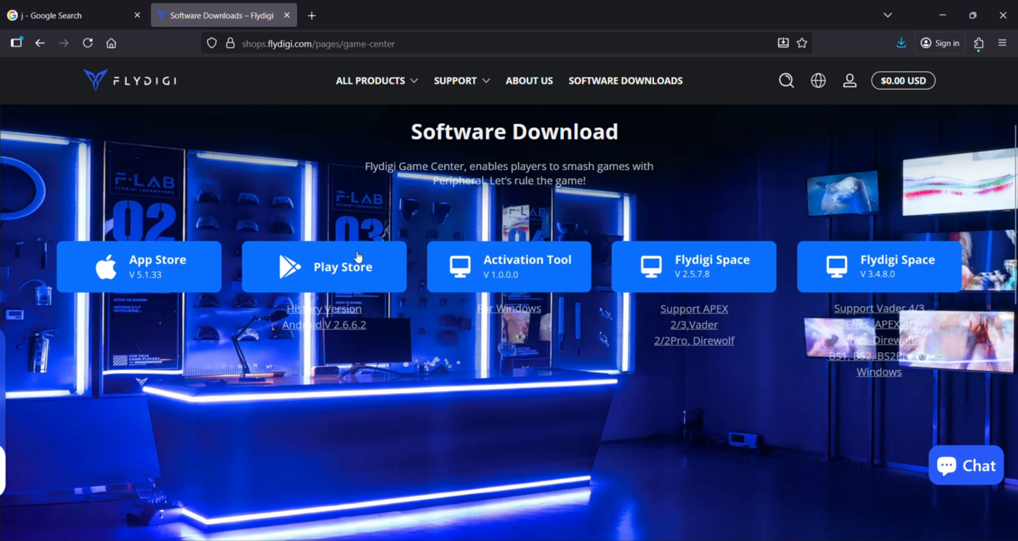
{"action": "scroll", "scroll_direction": "down", "scroll_amount": 3}
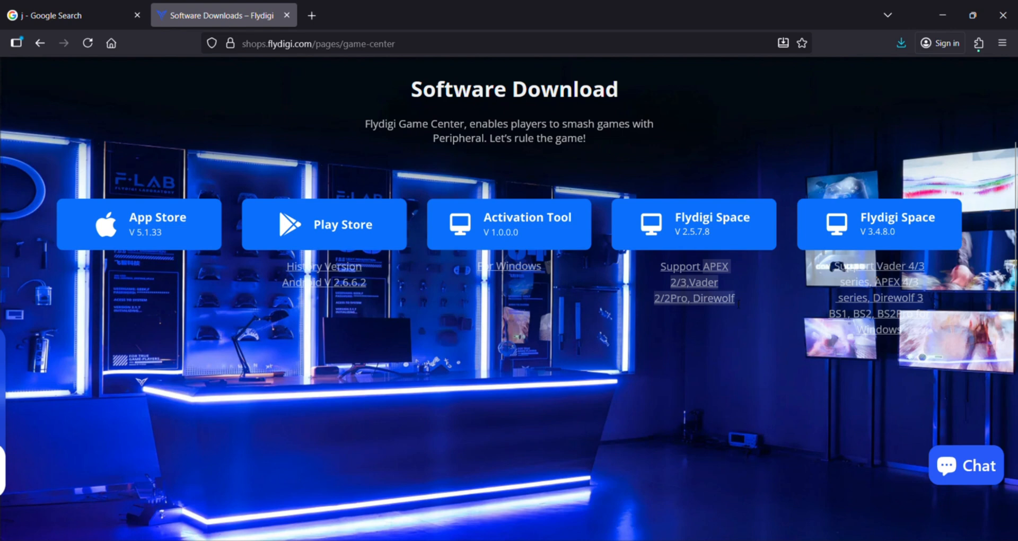
{"action": "mouse_move", "coordinate": [738, 304]}
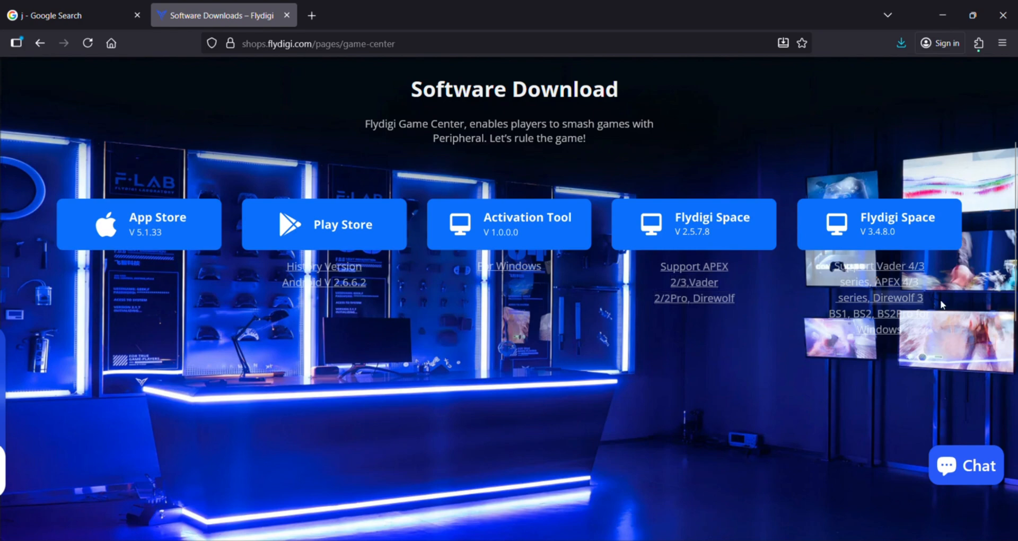
{"action": "scroll", "scroll_direction": "down", "scroll_amount": 3}
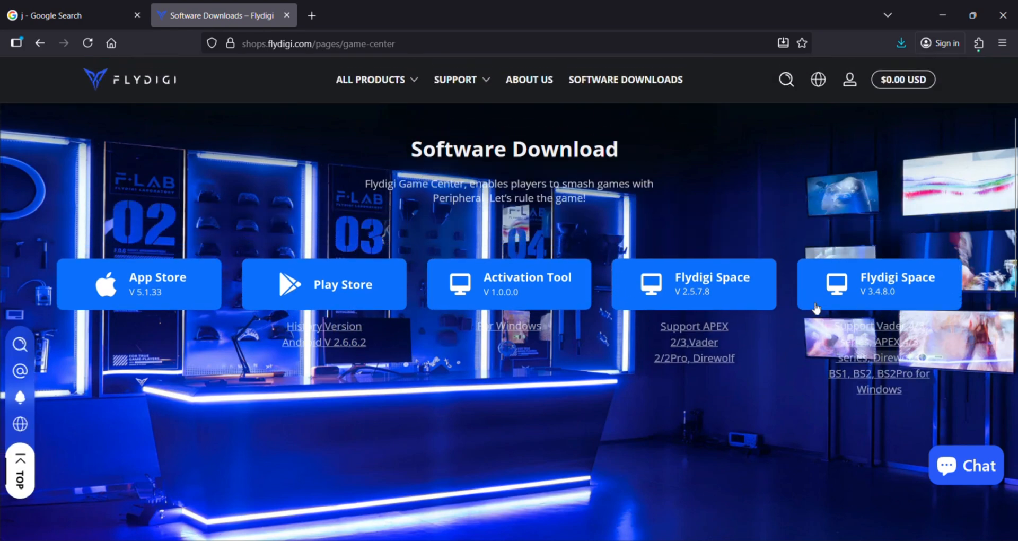
{"action": "scroll", "scroll_direction": "down", "scroll_amount": 3}
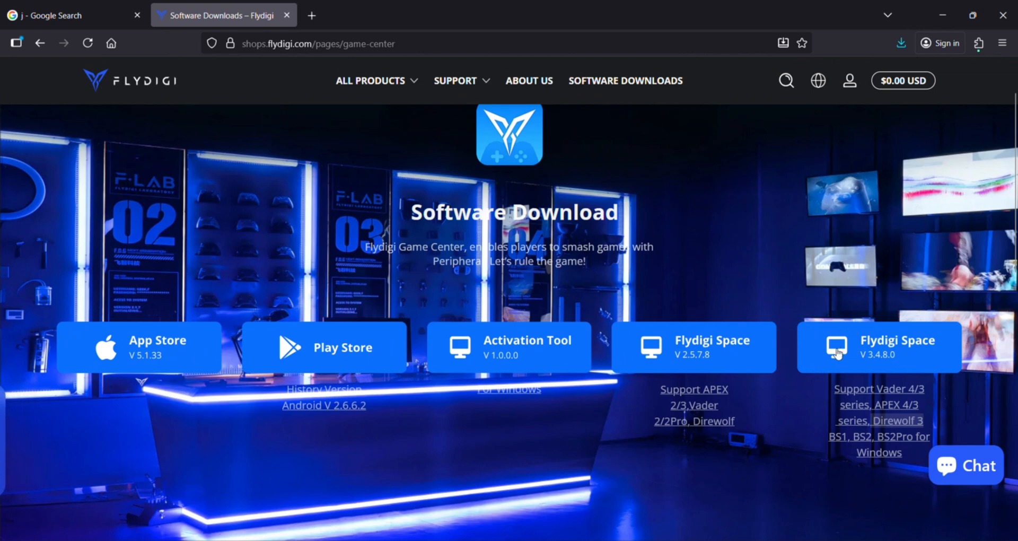
{"action": "mouse_move", "coordinate": [892, 361]}
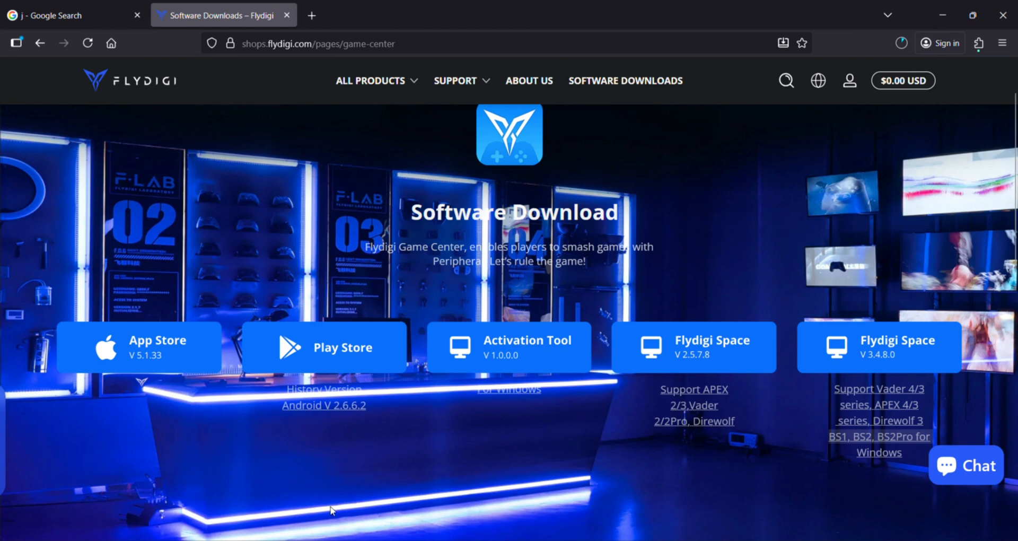
{"action": "mouse_move", "coordinate": [389, 485]}
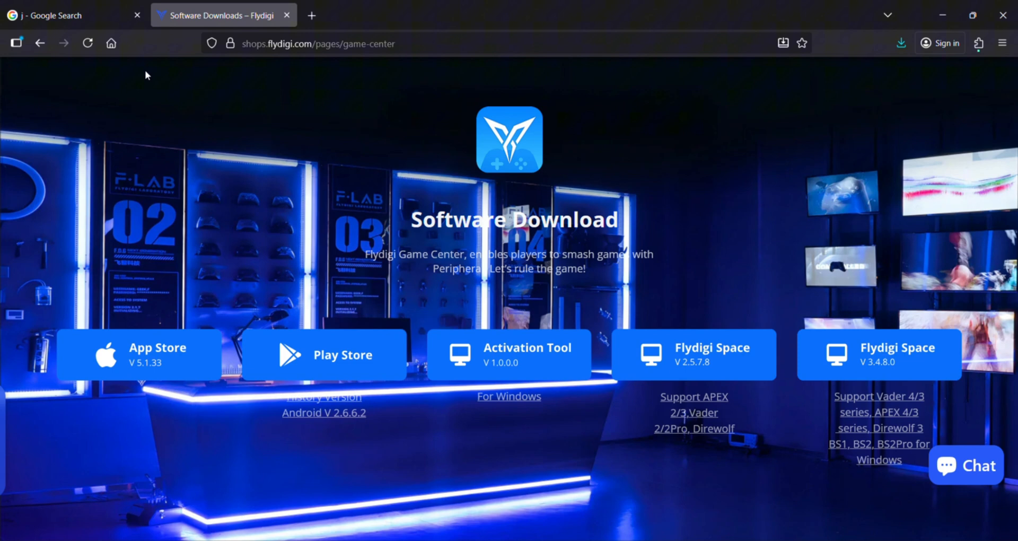
{"action": "mouse_move", "coordinate": [923, 114]}
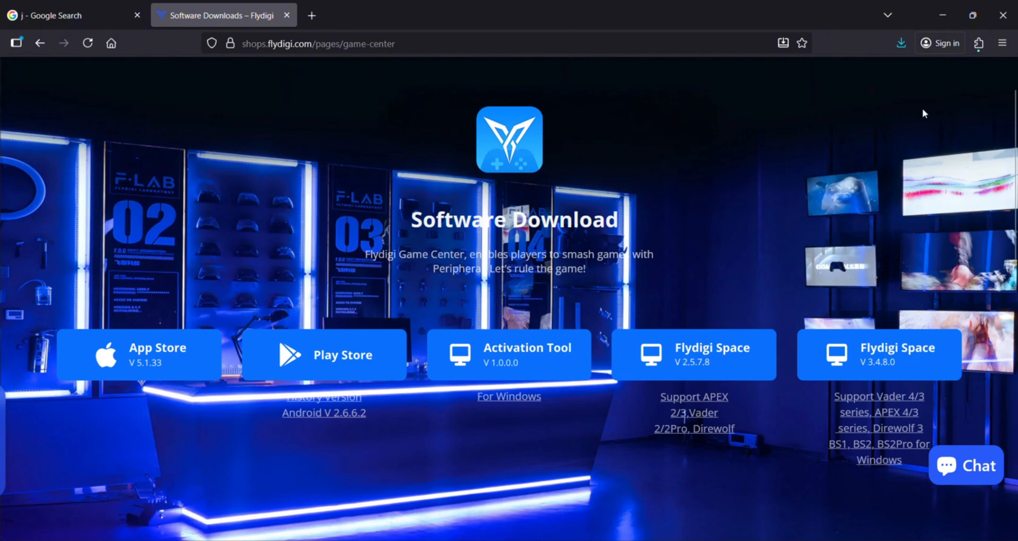
{"action": "mouse_move", "coordinate": [667, 241]}
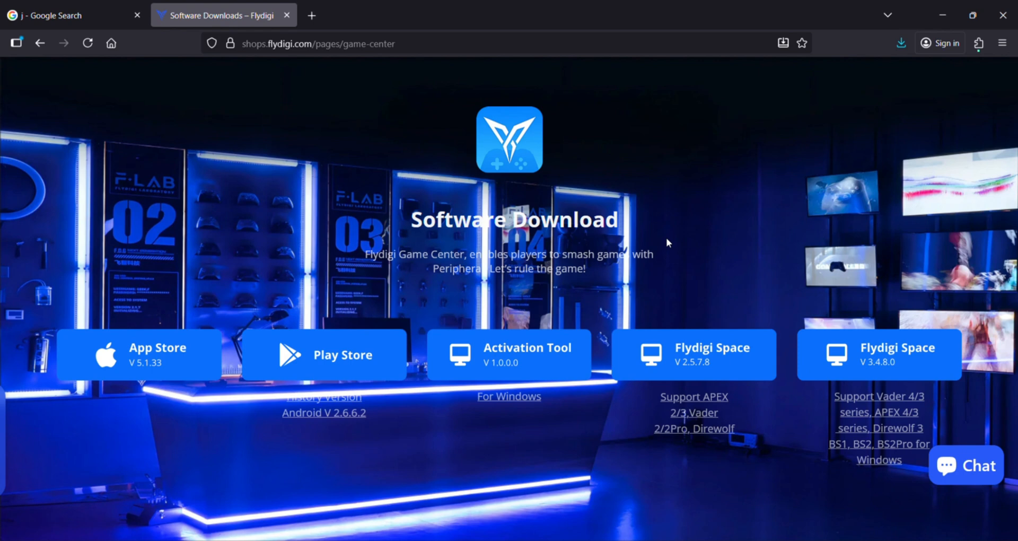
{"action": "mouse_move", "coordinate": [784, 534]}
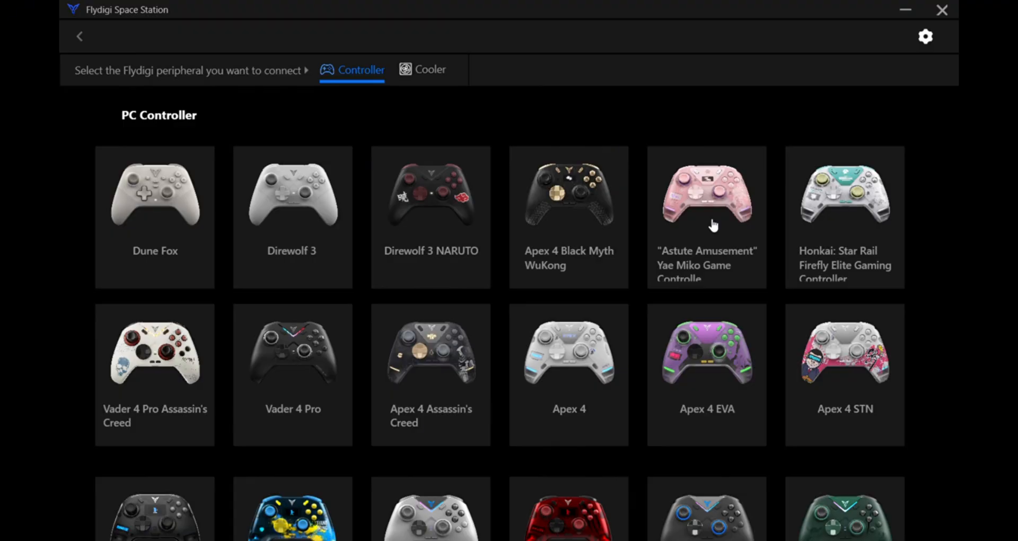
{"action": "mouse_move", "coordinate": [709, 224]}
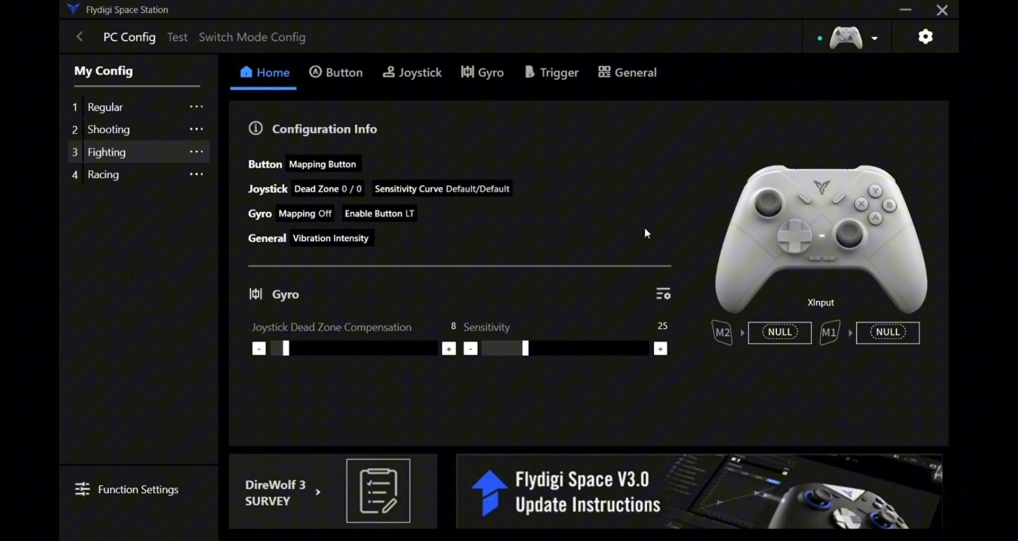
{"action": "mouse_move", "coordinate": [441, 106]}
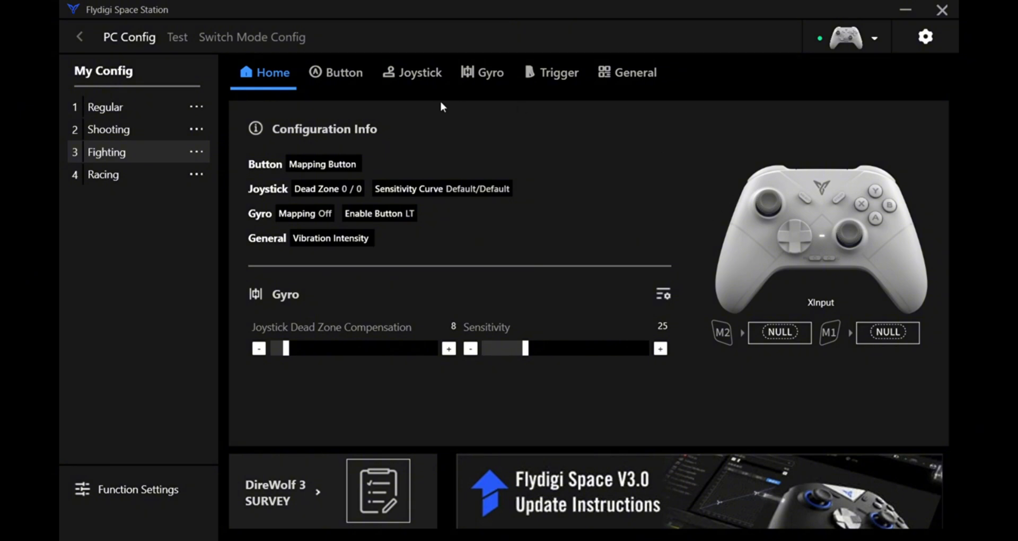
Review the PC config's Button, Joystick, Gyro and General settings pages
{"action": "left_click", "coordinate": [336, 72]}
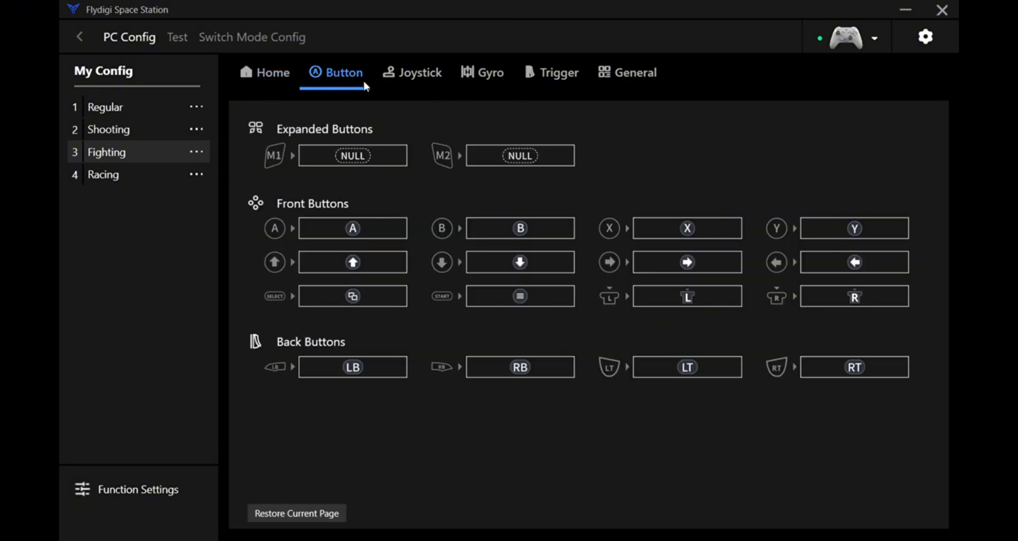
{"action": "left_click", "coordinate": [411, 72]}
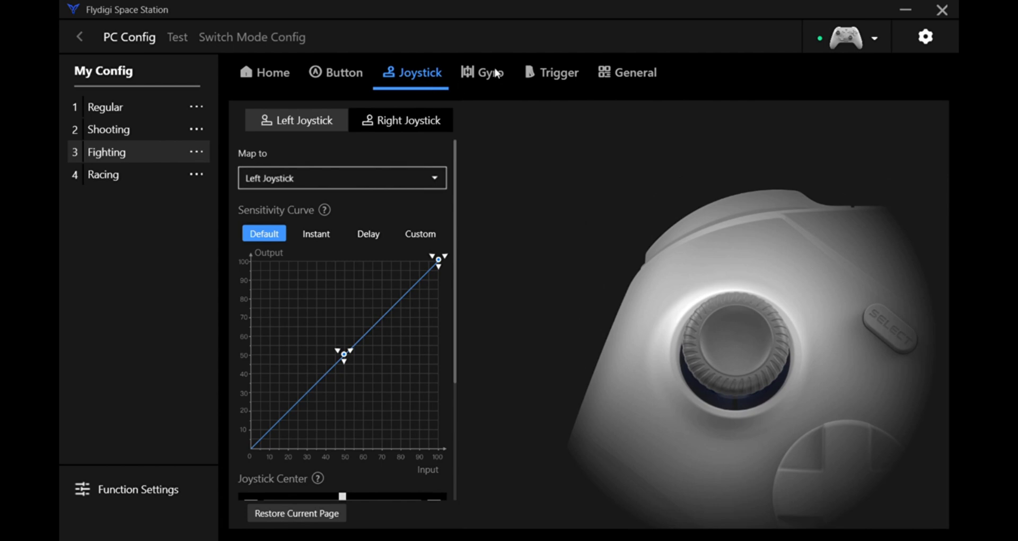
{"action": "left_click", "coordinate": [556, 72]}
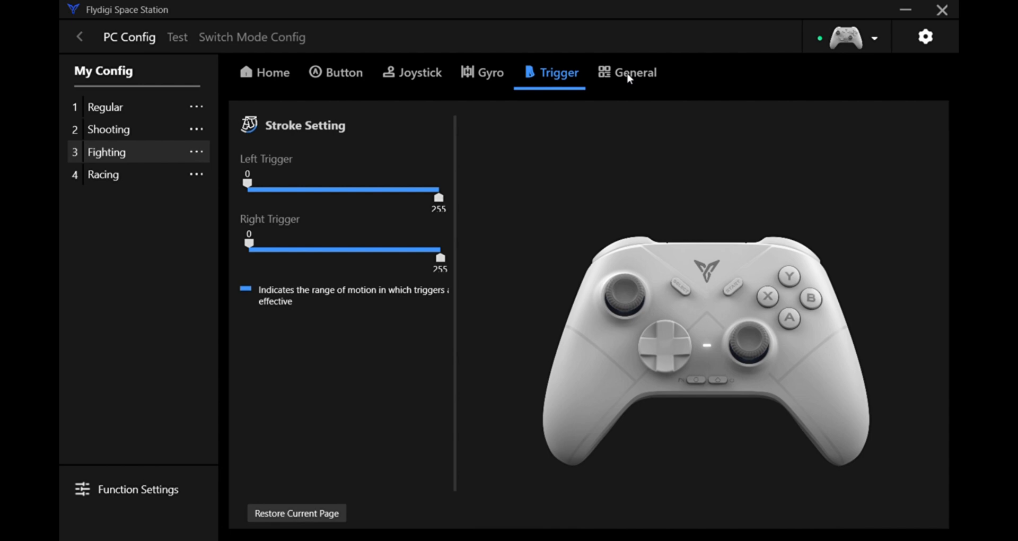
{"action": "left_click", "coordinate": [634, 72]}
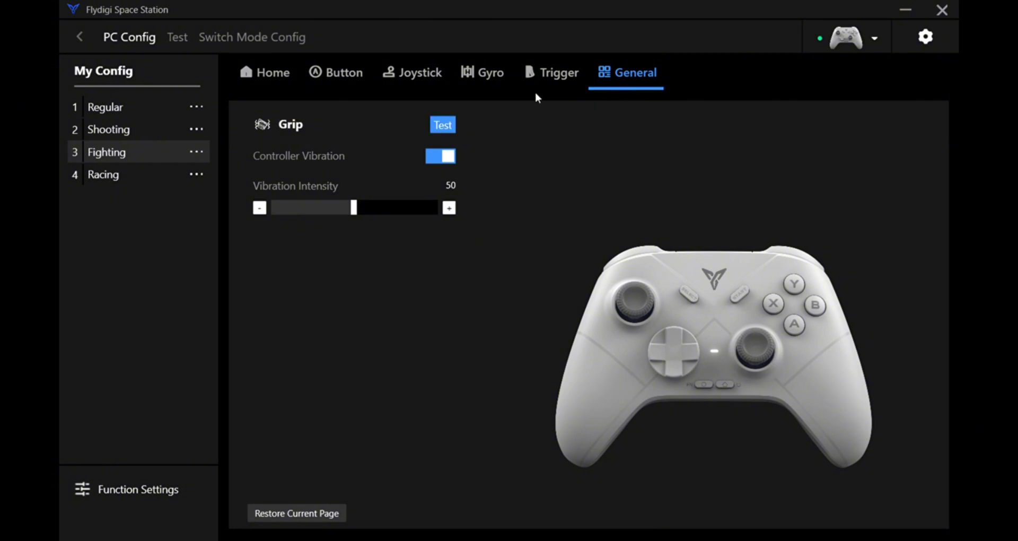
Review the Fighting profile's Gyro, Joystick and Button settings, then show the controller Test page
{"action": "left_click", "coordinate": [483, 72]}
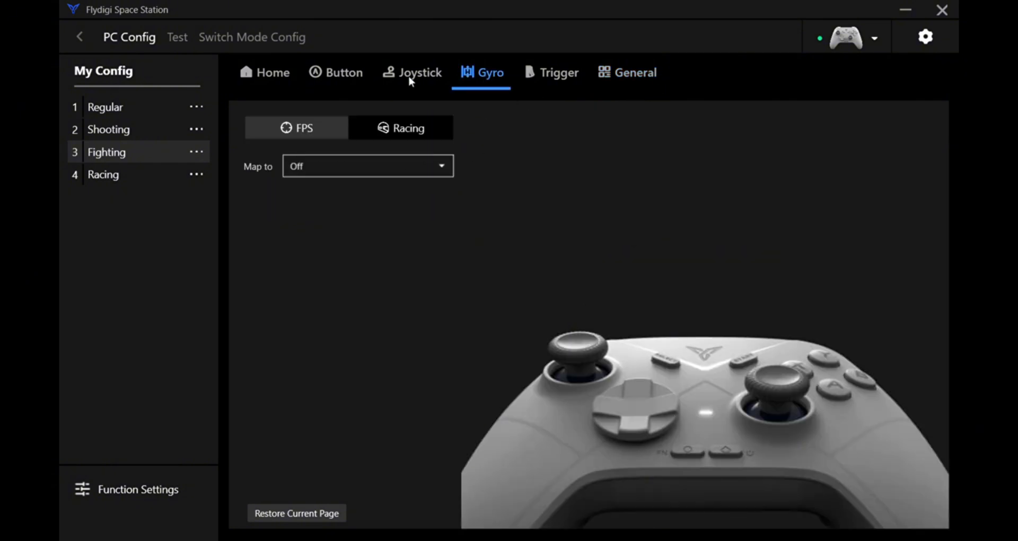
{"action": "left_click", "coordinate": [419, 72]}
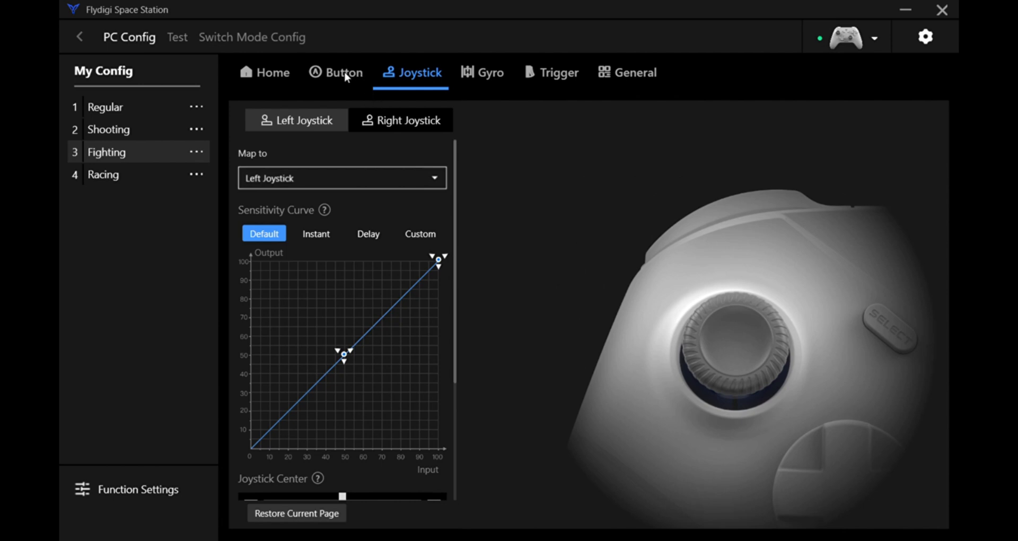
{"action": "left_click", "coordinate": [336, 72]}
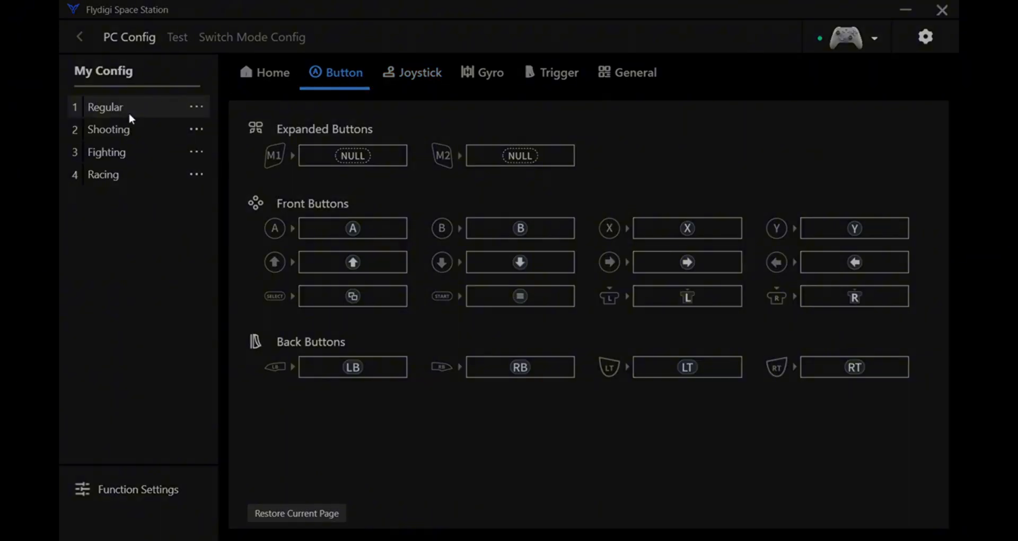
{"action": "left_click", "coordinate": [176, 37]}
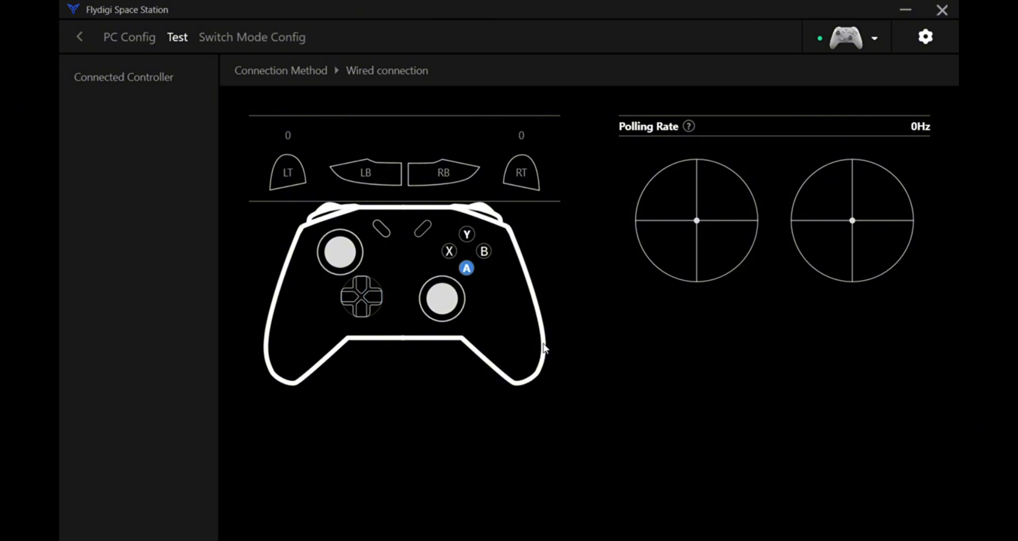
{"action": "left_click", "coordinate": [466, 233]}
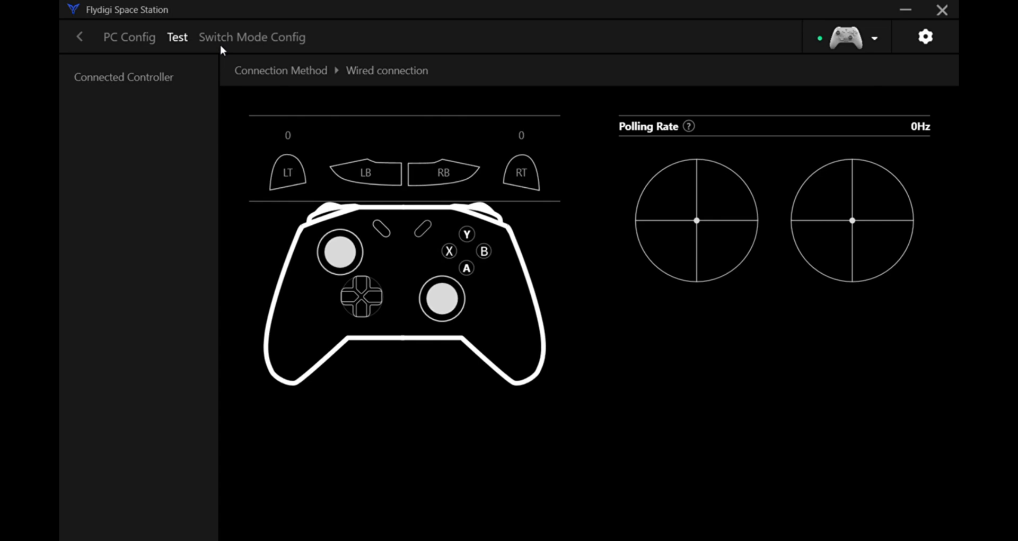
Show Onboard Config4's overview under Switch Mode Config
{"action": "left_click", "coordinate": [253, 37]}
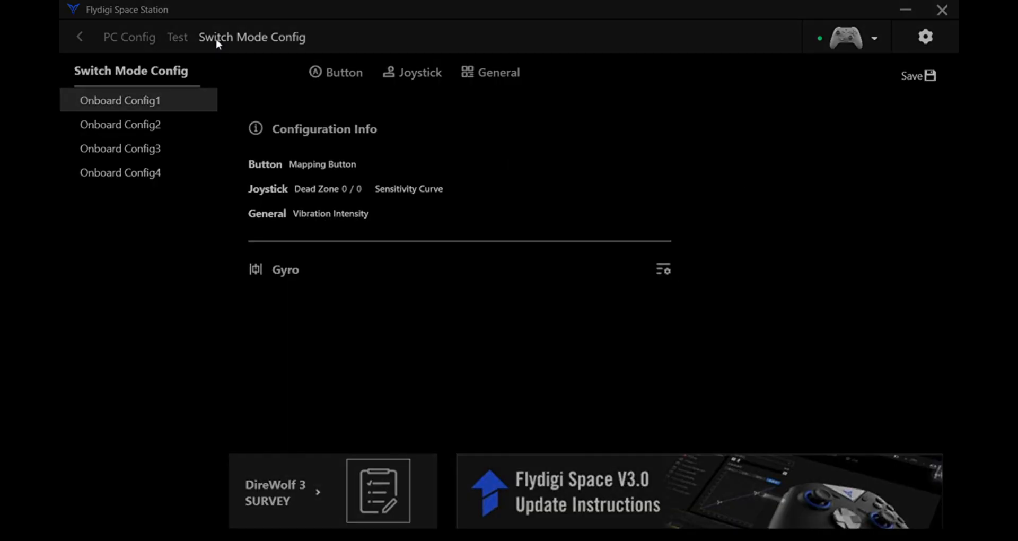
{"action": "mouse_move", "coordinate": [187, 46]}
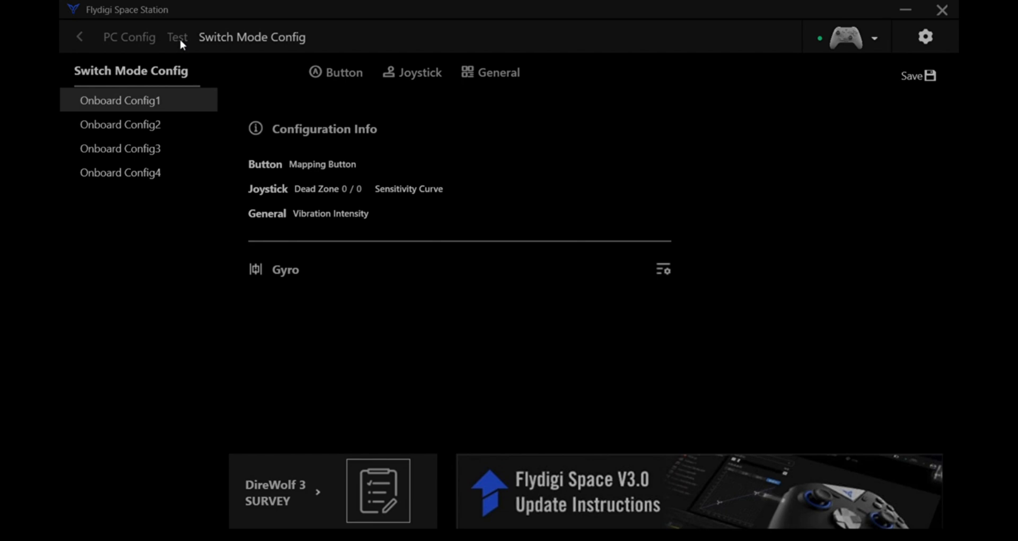
{"action": "mouse_move", "coordinate": [233, 63]}
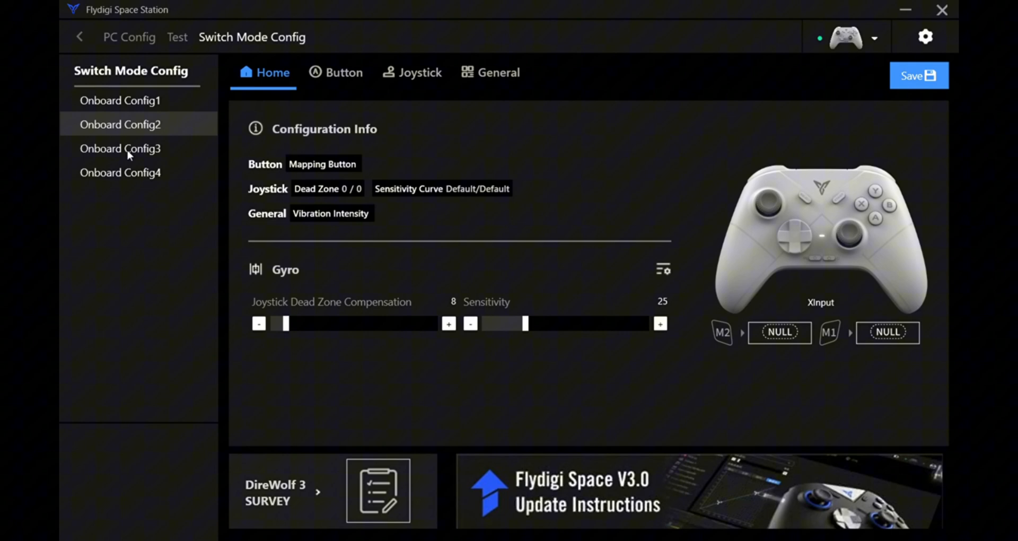
{"action": "left_click", "coordinate": [120, 172]}
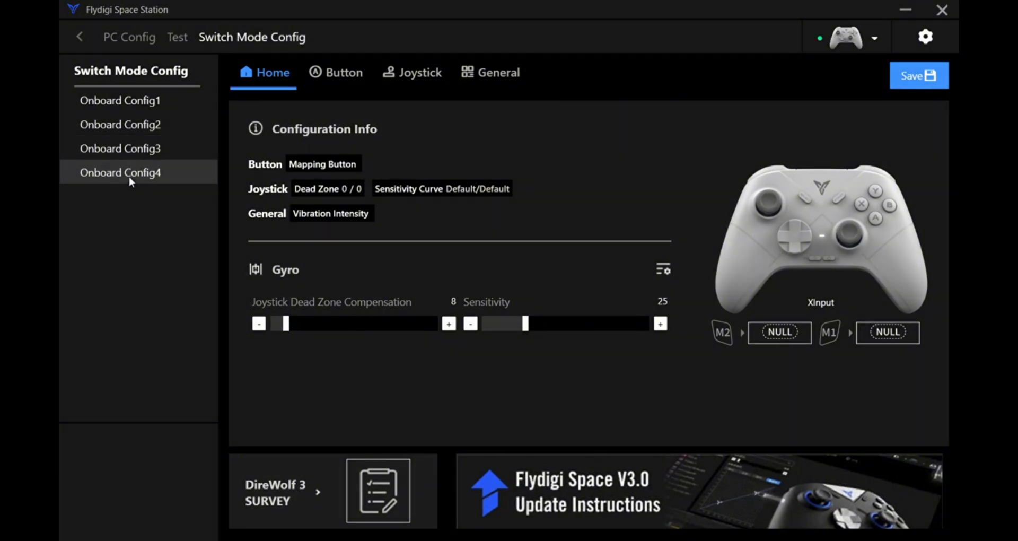
{"action": "mouse_move", "coordinate": [691, 315]}
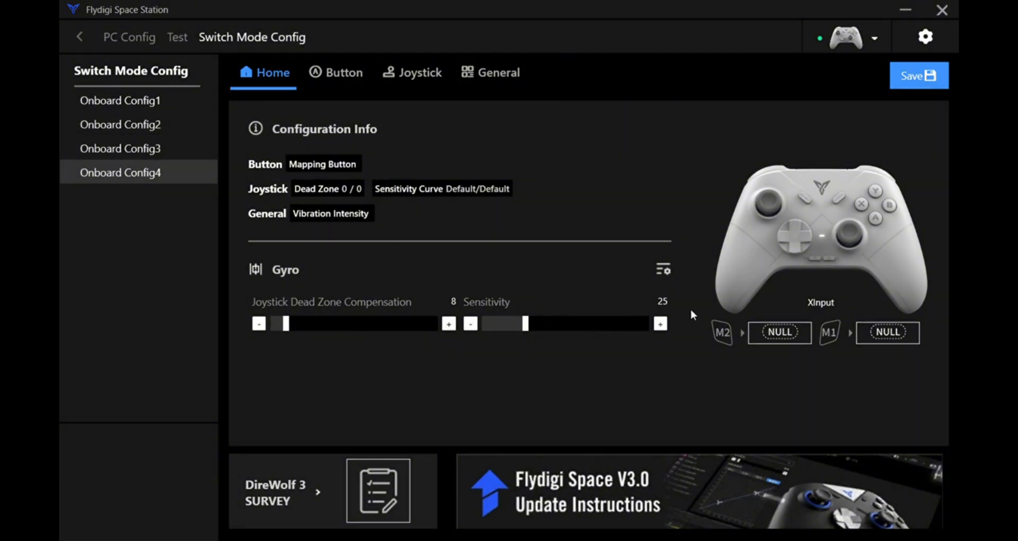
{"action": "mouse_move", "coordinate": [848, 331]}
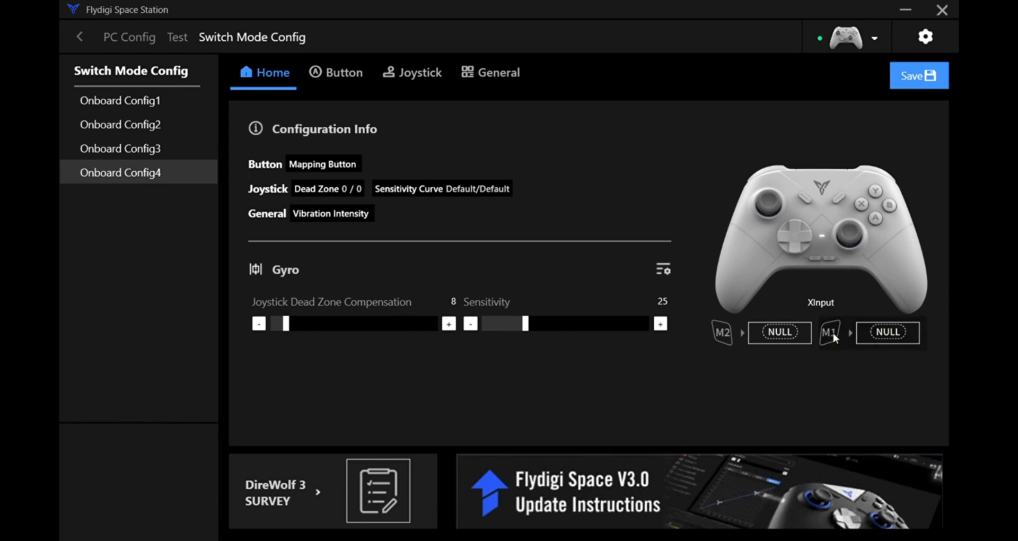
{"action": "mouse_move", "coordinate": [882, 343]}
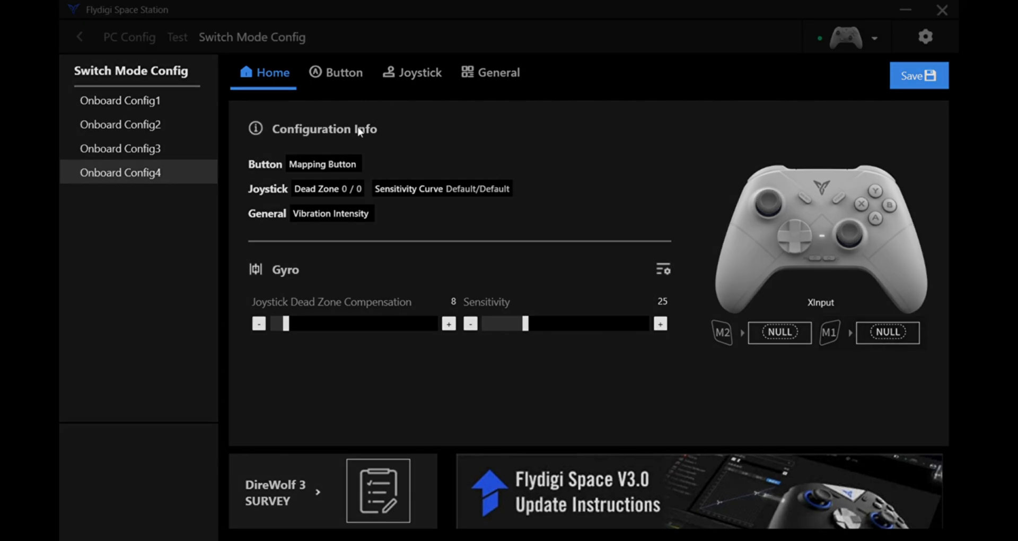
{"action": "mouse_move", "coordinate": [385, 85]}
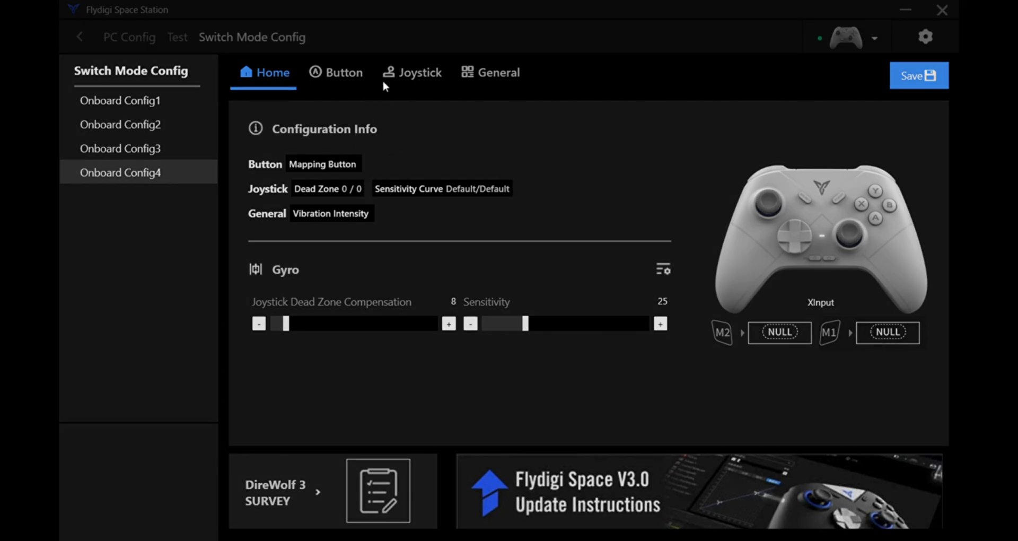
{"action": "mouse_move", "coordinate": [446, 86]}
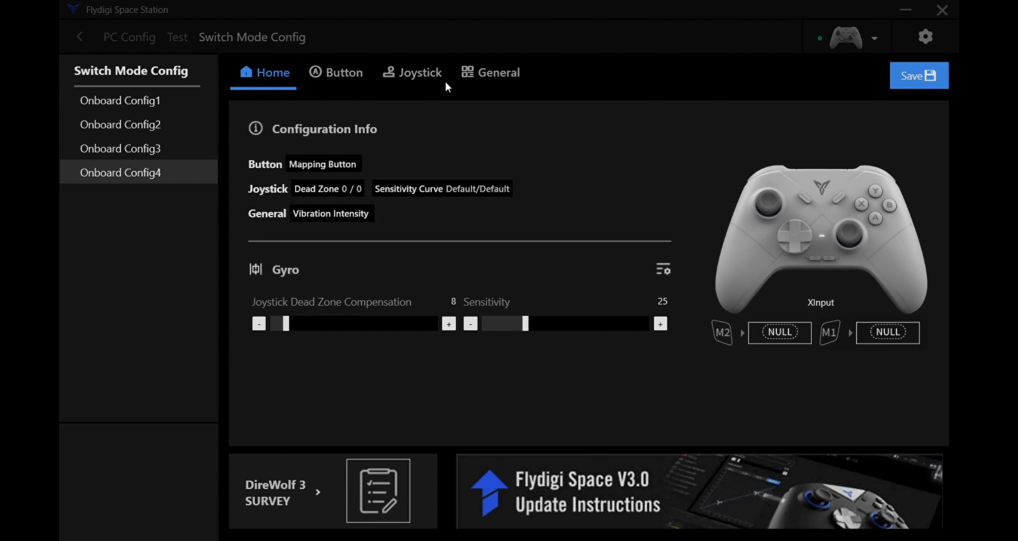
{"action": "mouse_move", "coordinate": [386, 83]}
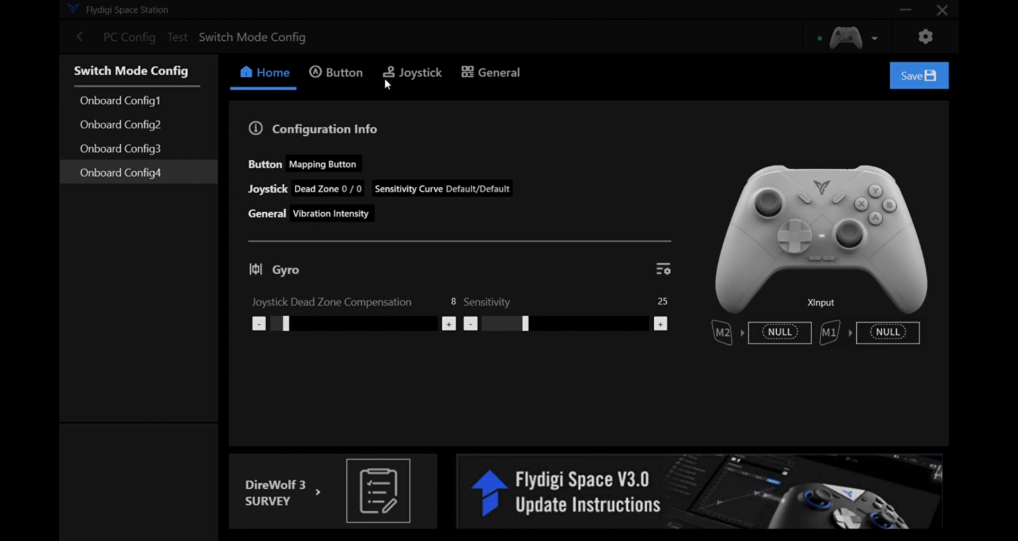
{"action": "mouse_move", "coordinate": [529, 78]}
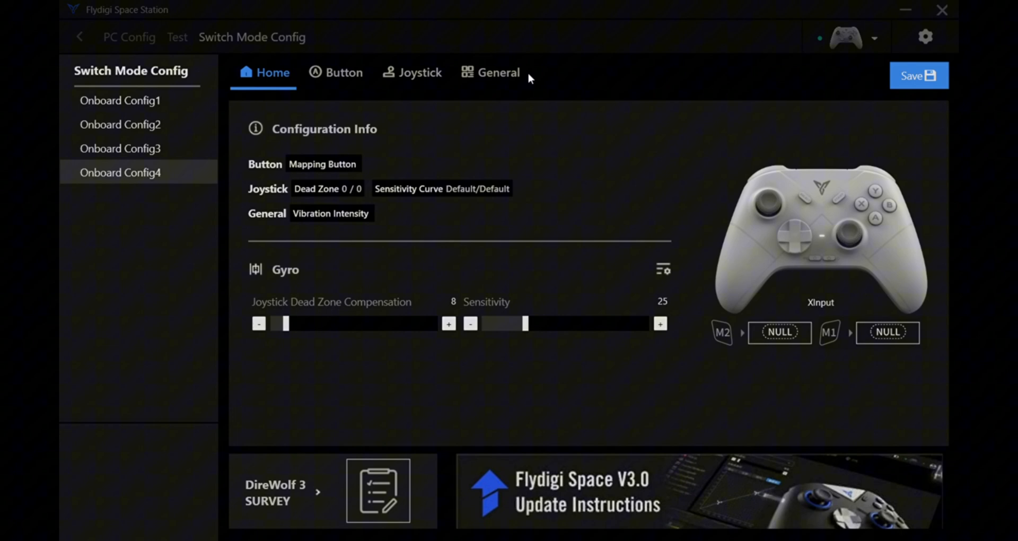
{"action": "mouse_move", "coordinate": [712, 169]}
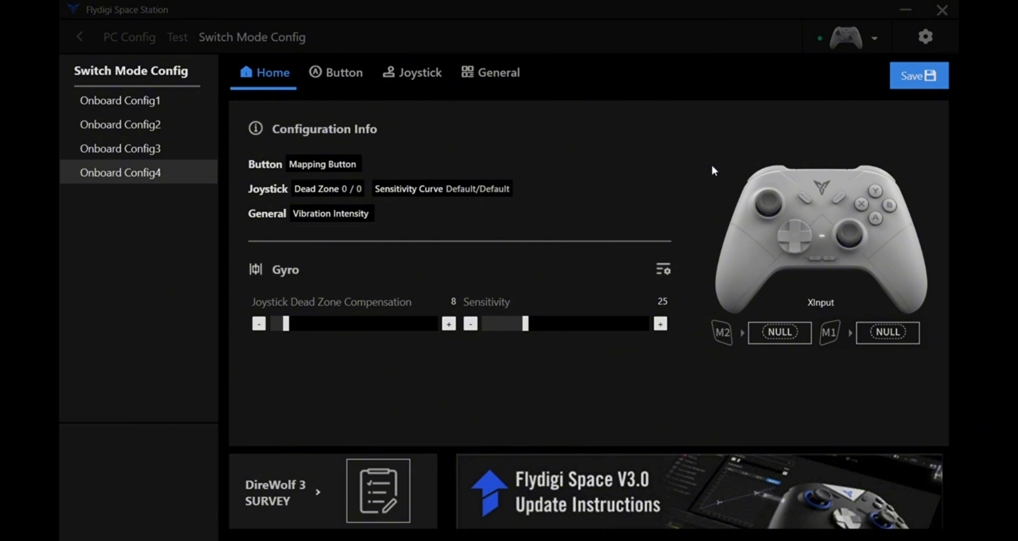
{"action": "mouse_move", "coordinate": [201, 336]}
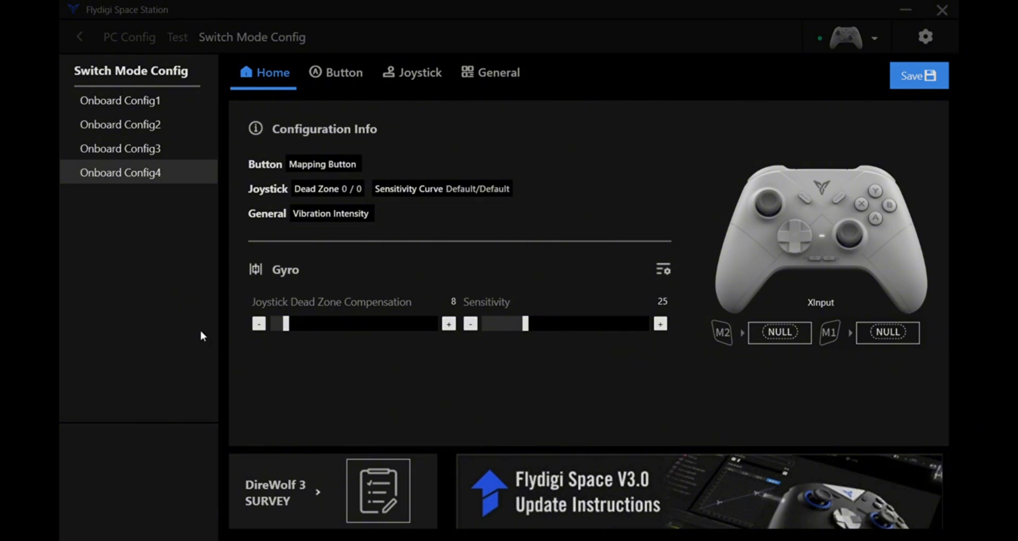
{"action": "mouse_move", "coordinate": [917, 140]}
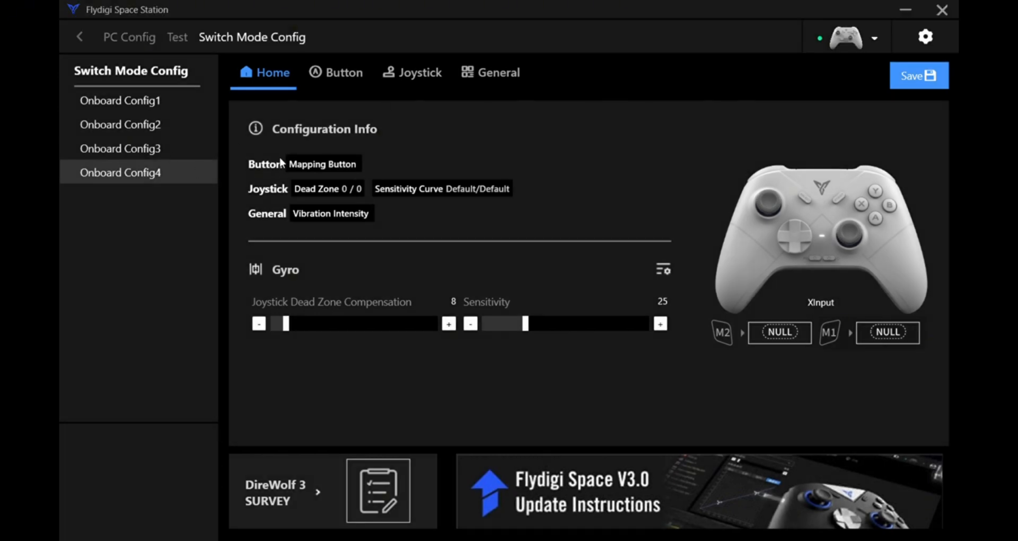
Return via Test to PC Config and show the Regular profile's Home overview
{"action": "left_click", "coordinate": [176, 37]}
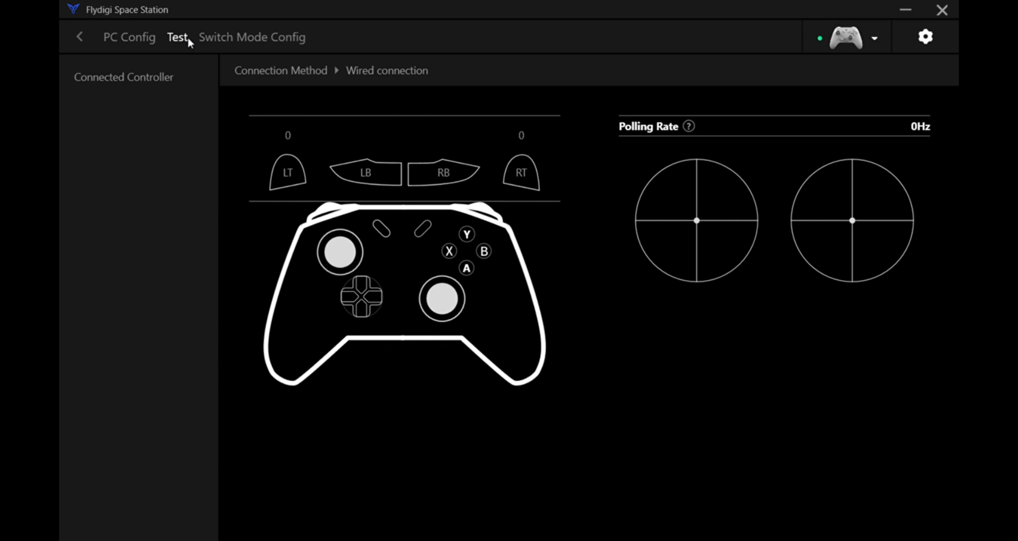
{"action": "left_click", "coordinate": [128, 37]}
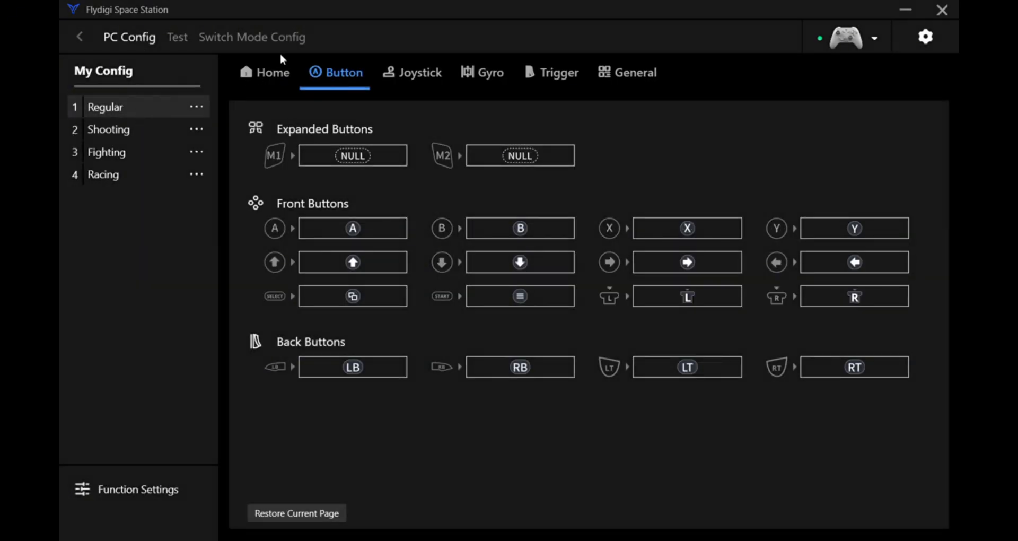
{"action": "left_click", "coordinate": [272, 72]}
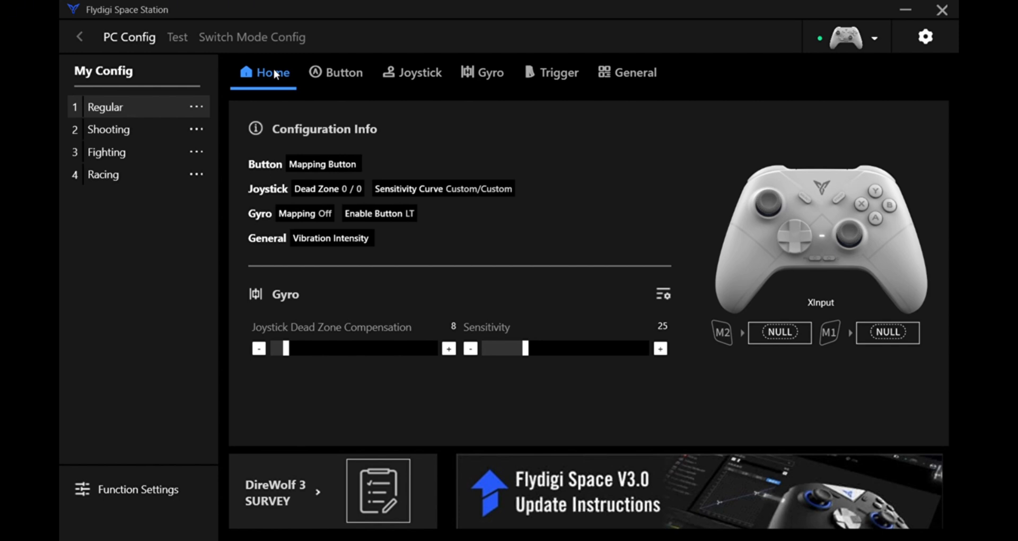
{"action": "mouse_move", "coordinate": [904, 9]}
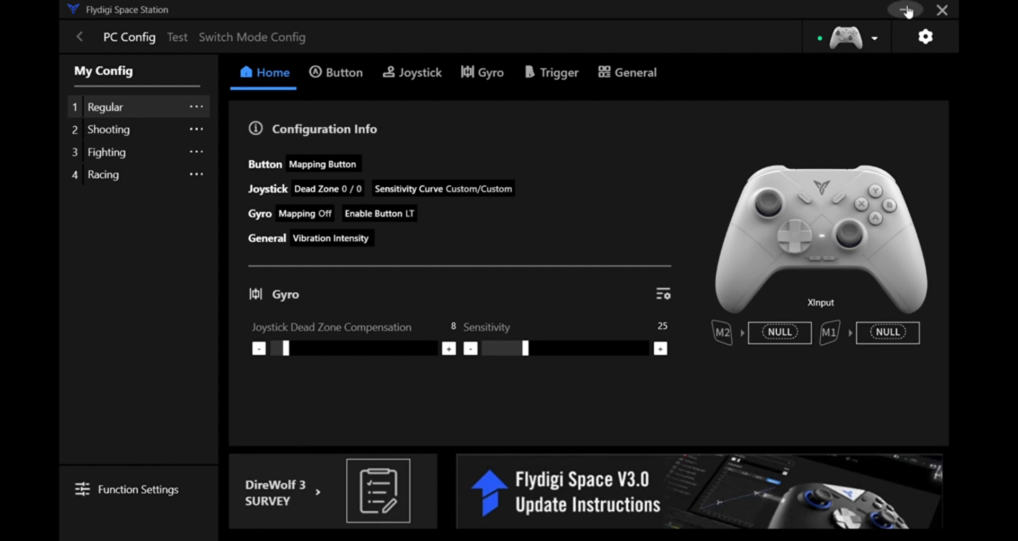